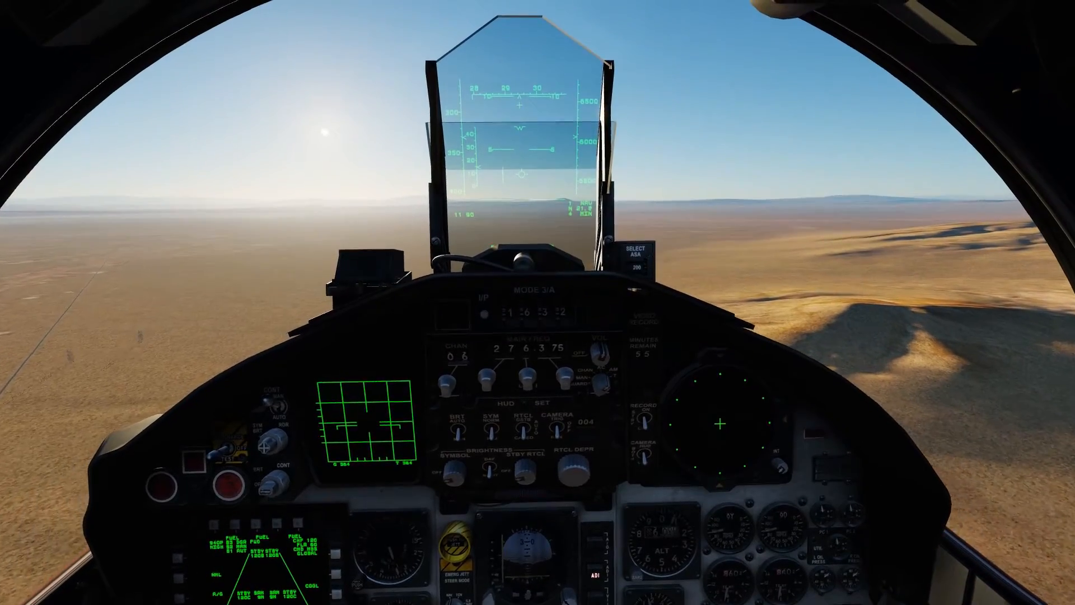
Pause the F-15C mission mid-flight to bring up the Mission Paused menu.
key(F2)
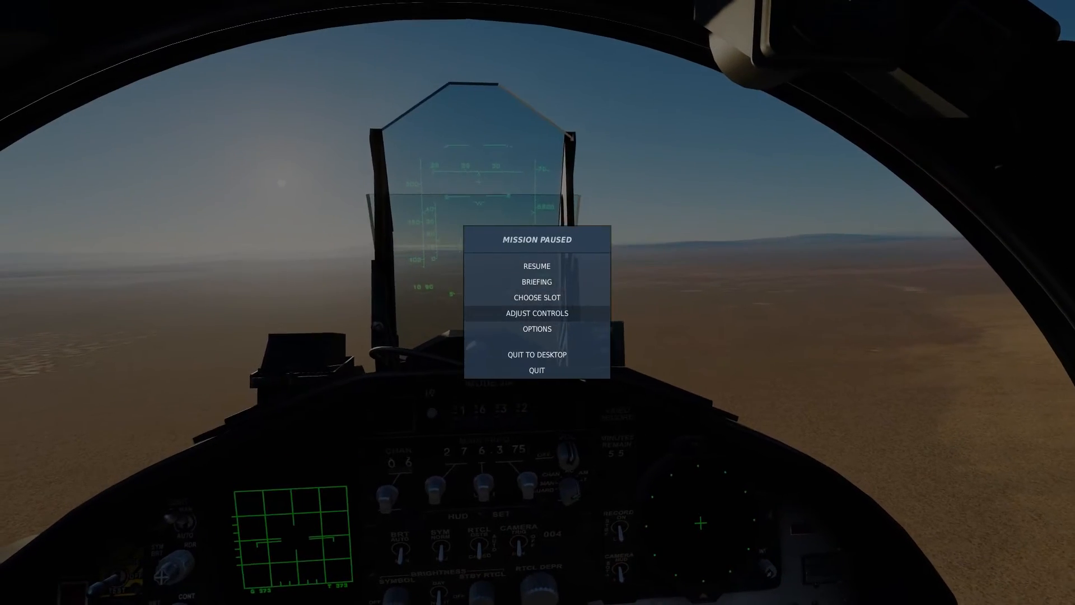
Open Axis Tune for the Rudder JOY_Z binding under CH Pro Pedals.
click(537, 313)
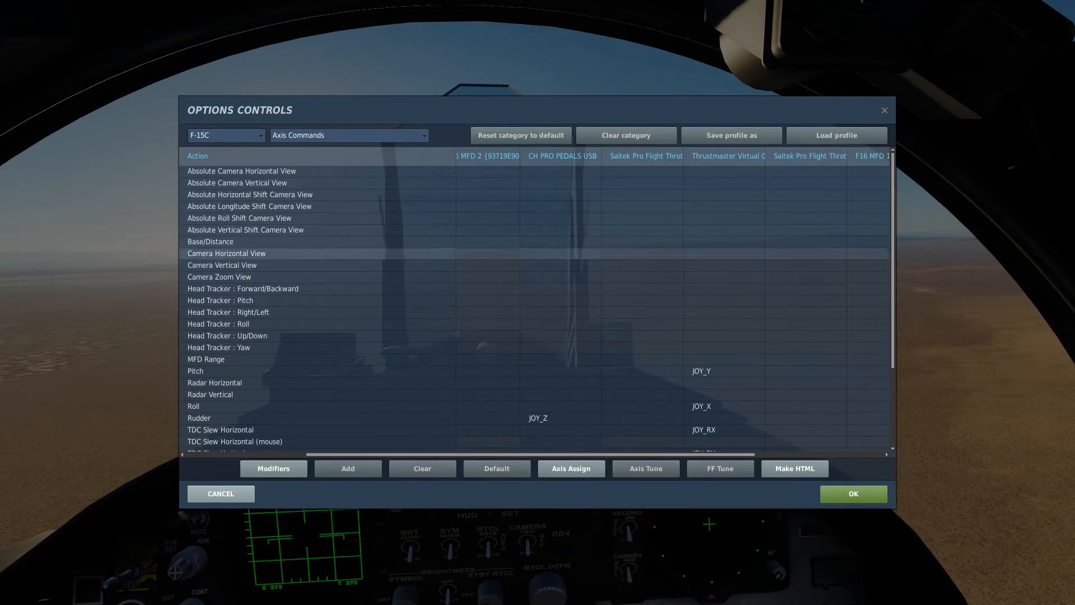
click(538, 418)
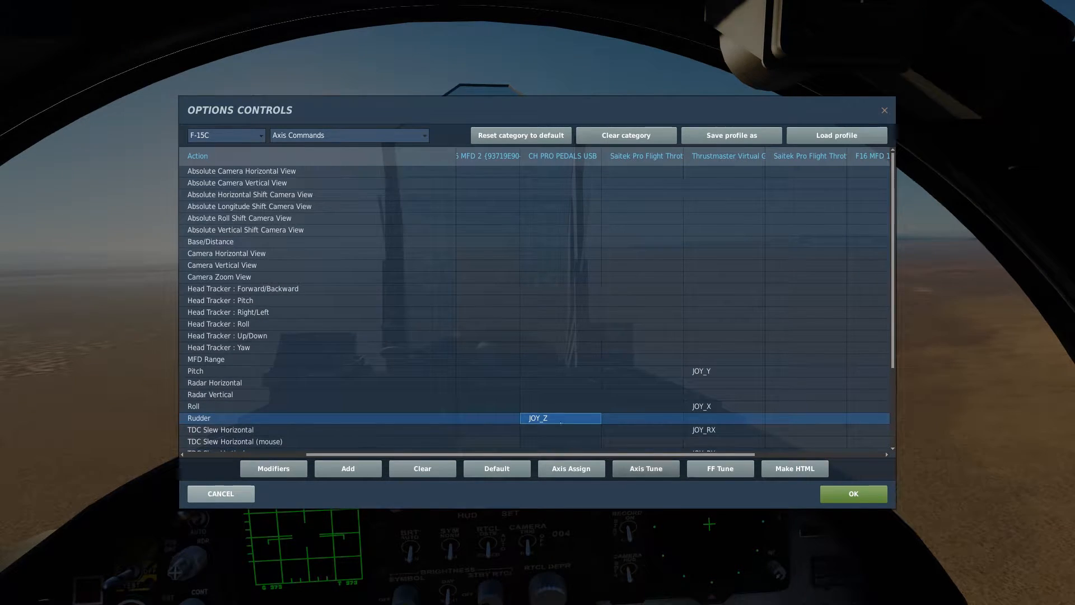
click(646, 469)
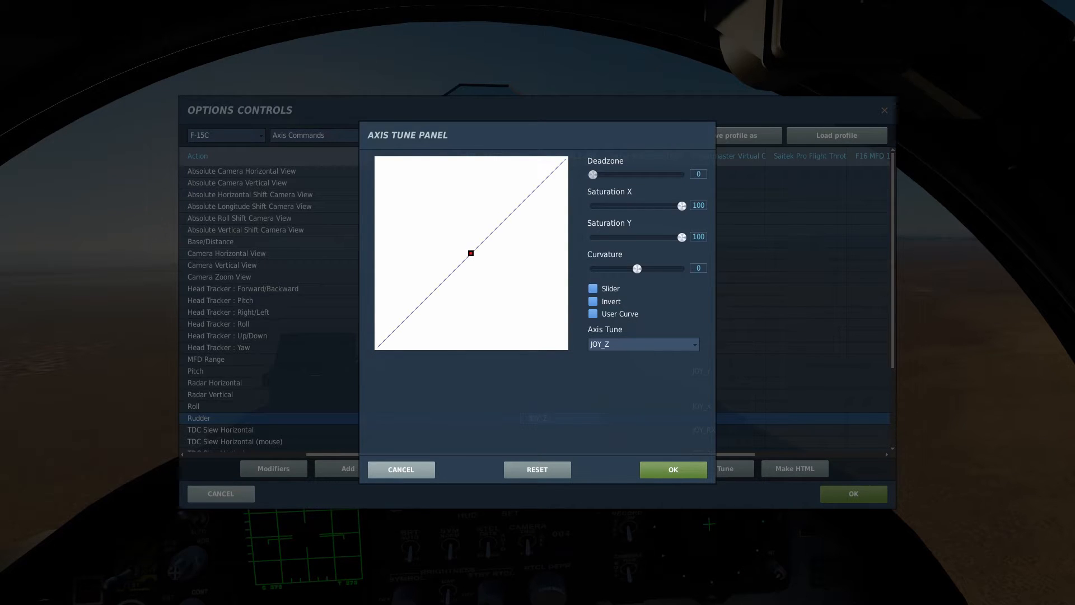
Set the rudder axis Deadzone slider from 0 to 4.
drag(593, 174, 598, 174)
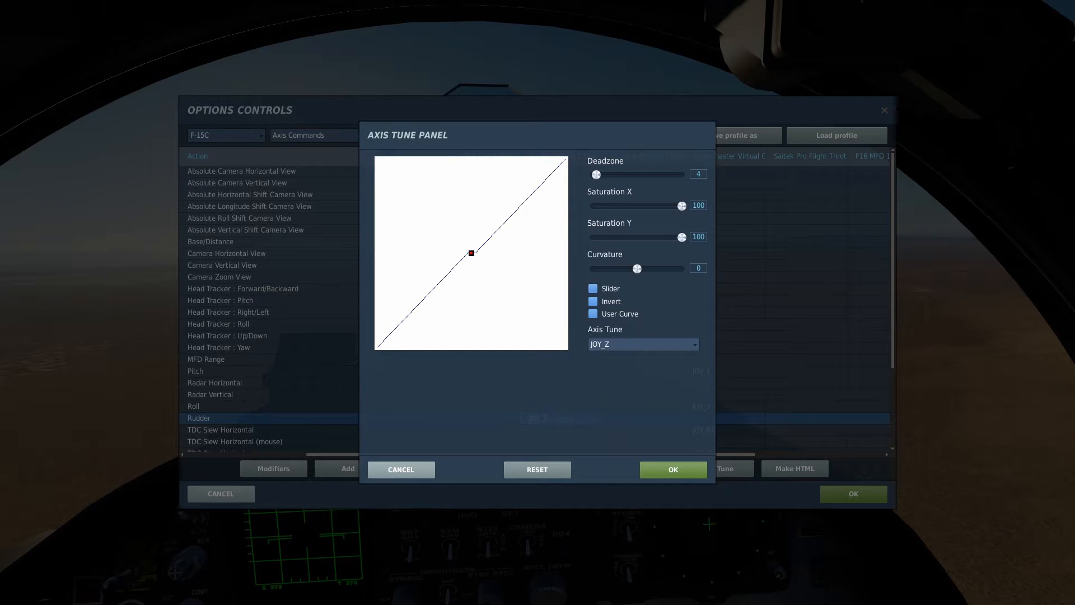
drag(595, 174, 592, 174)
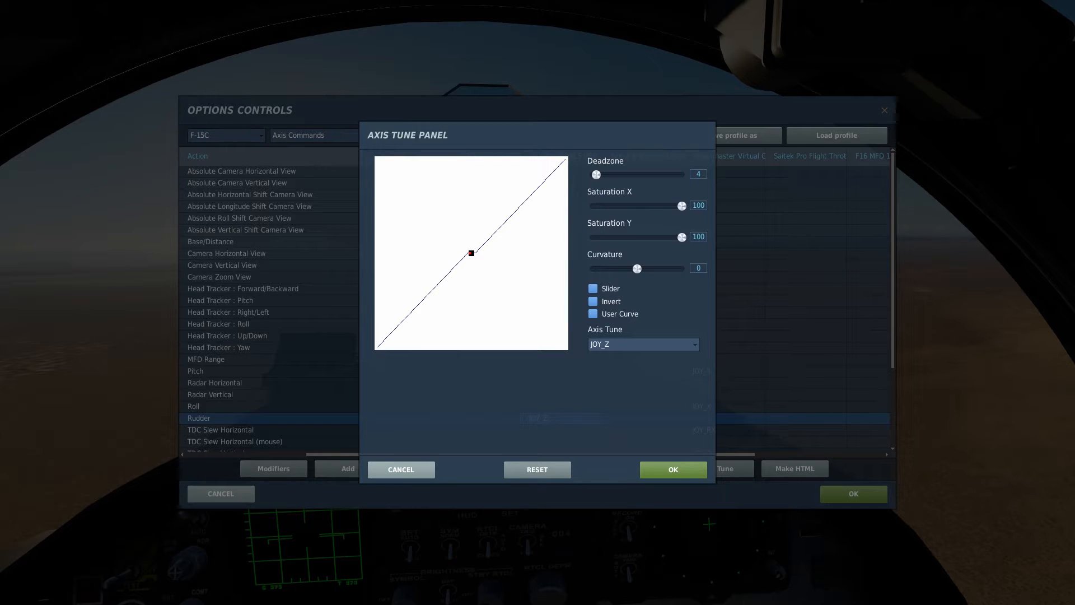
drag(596, 173, 682, 173)
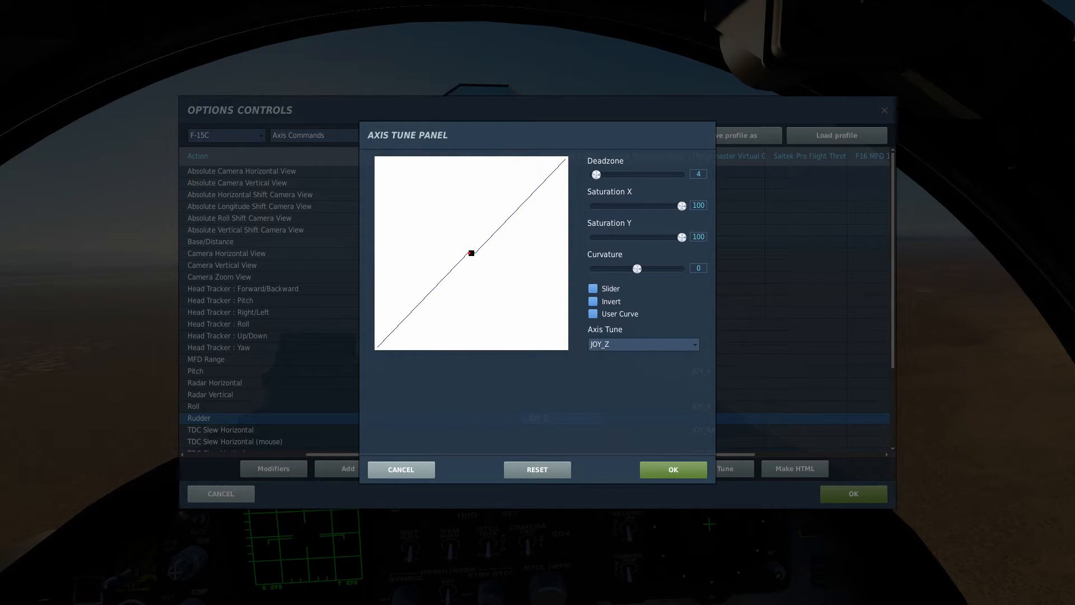
Lower the rudder deadzone to 2, then settle it at 3.
drag(596, 175, 594, 174)
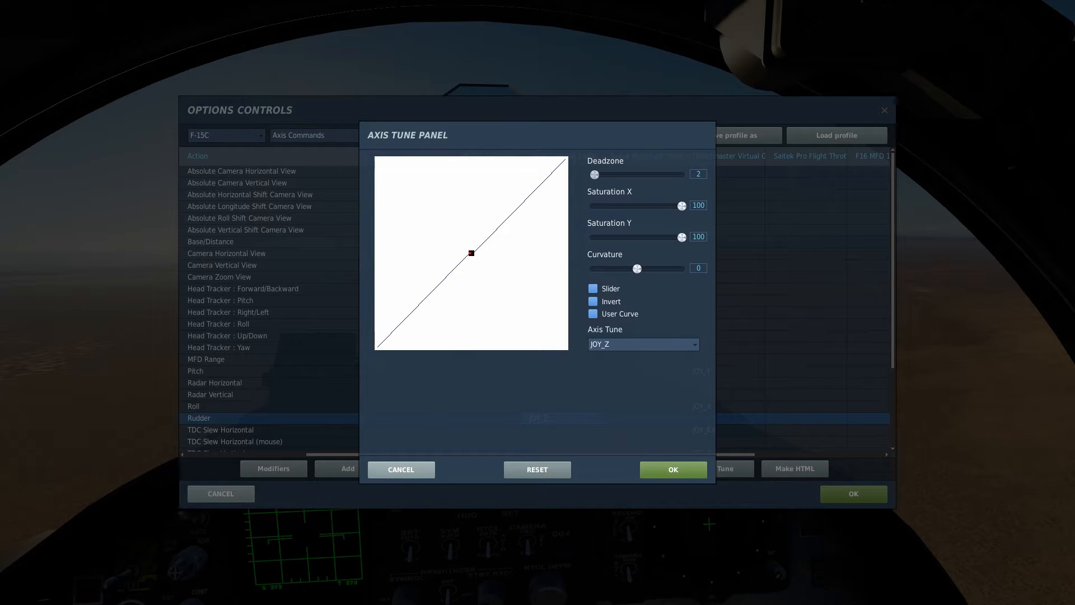
drag(594, 174, 598, 174)
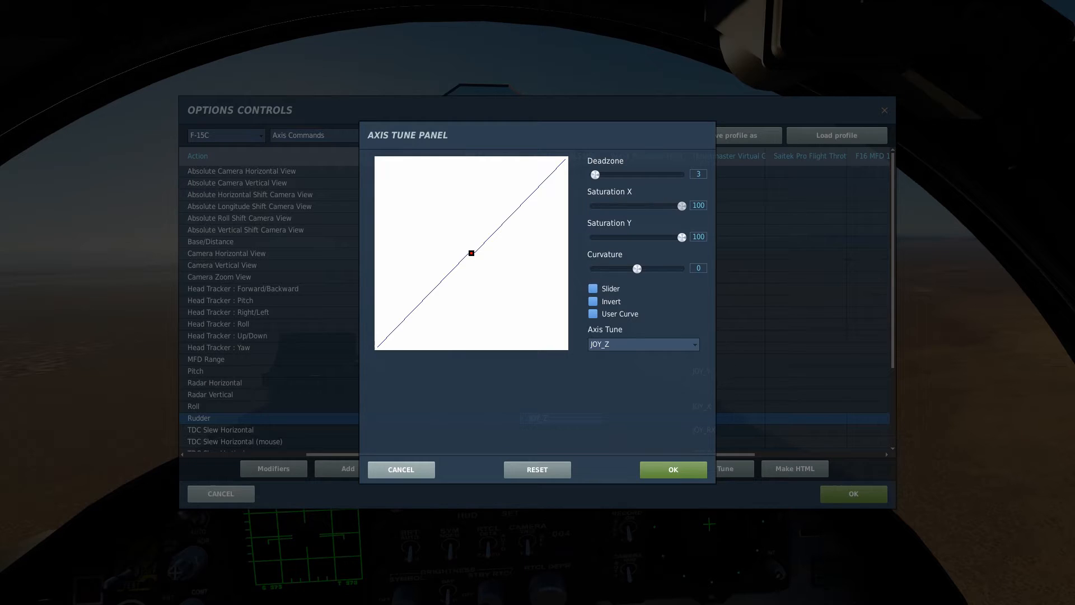
drag(681, 205, 641, 206)
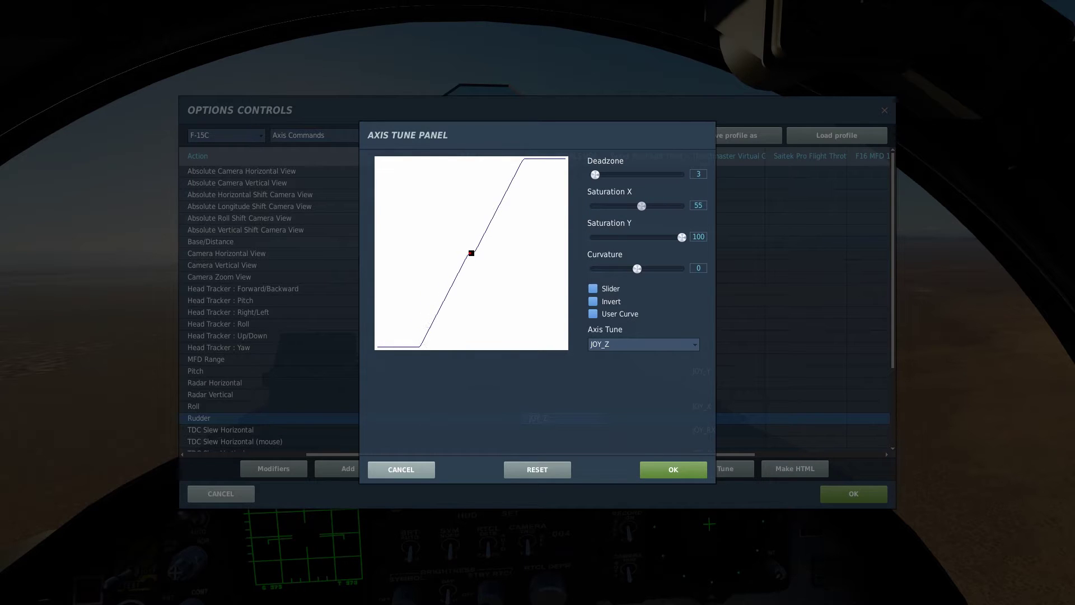
drag(642, 206, 639, 206)
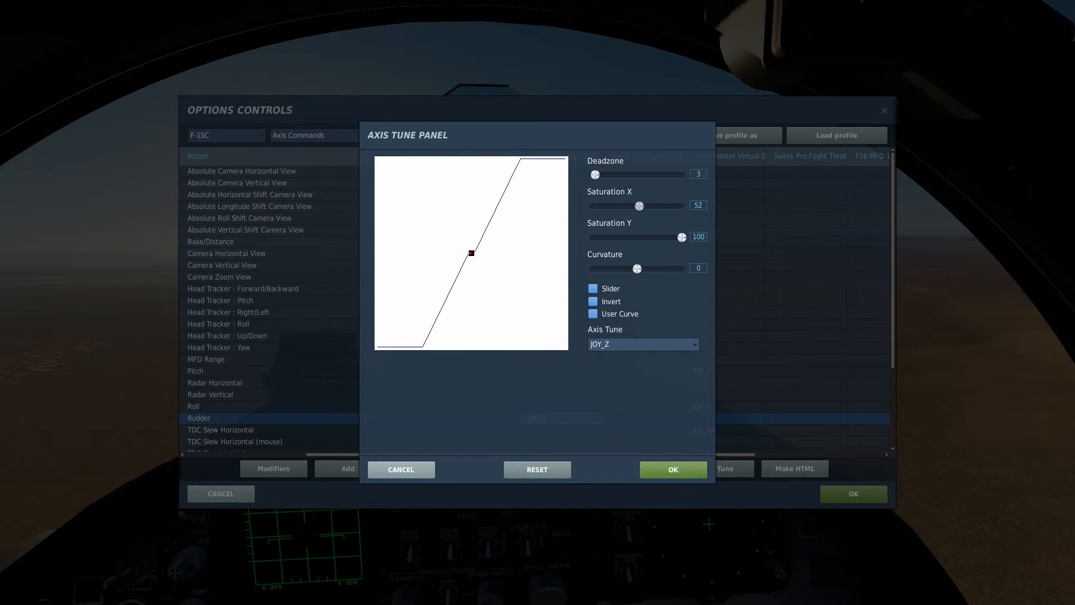
drag(638, 205, 636, 206)
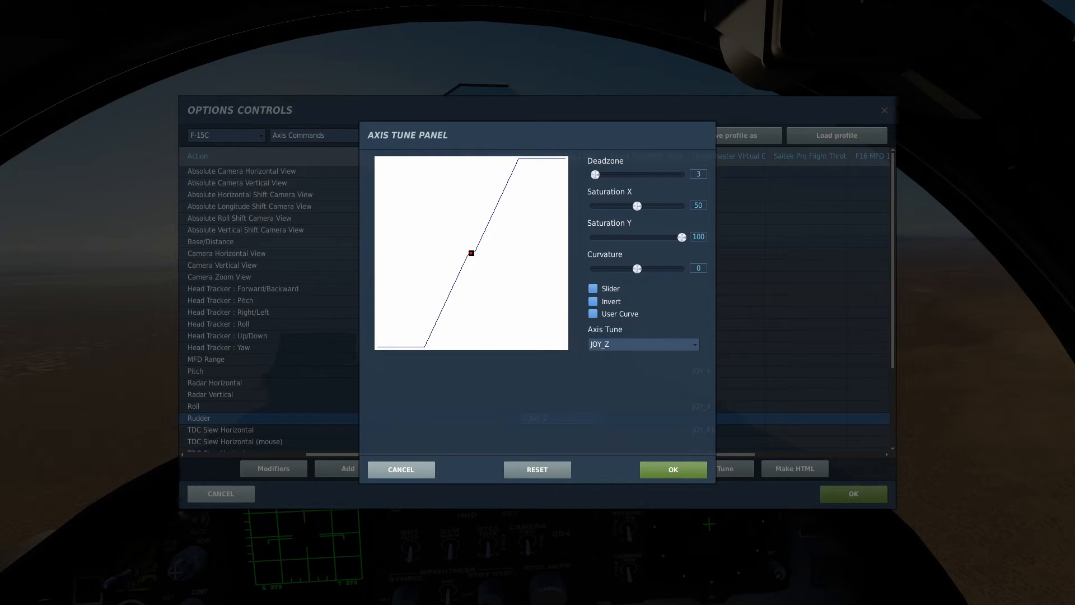
drag(637, 205, 681, 206)
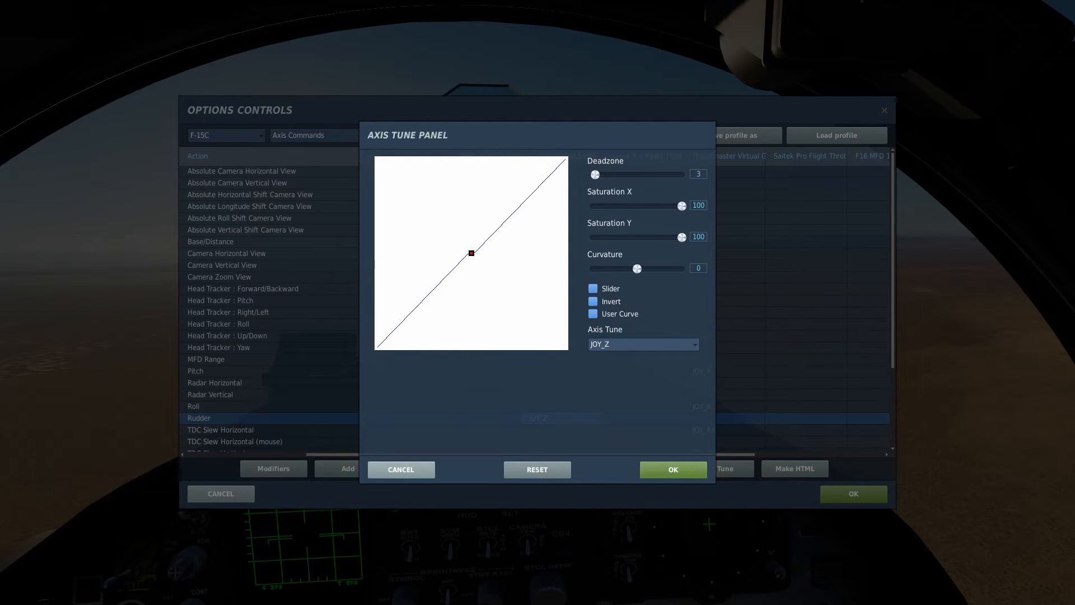
drag(682, 237, 668, 236)
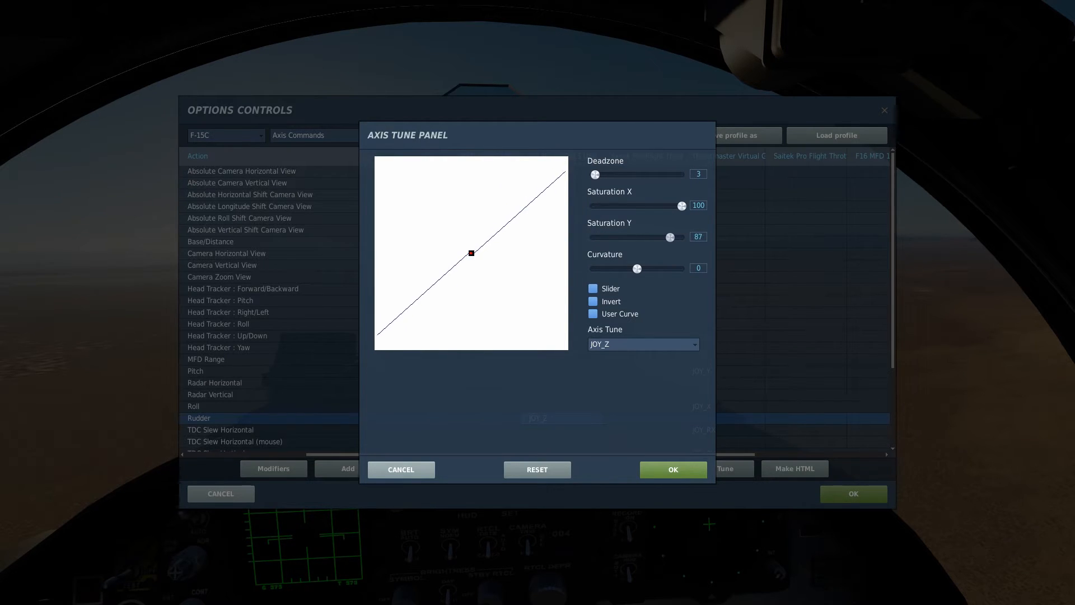
drag(667, 236, 643, 236)
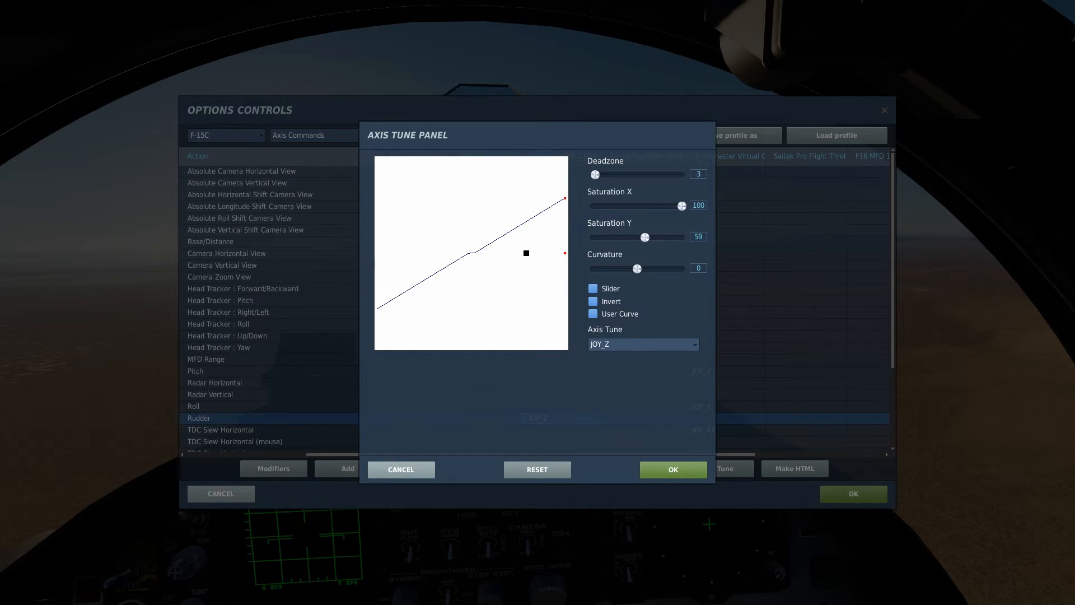
drag(643, 236, 682, 236)
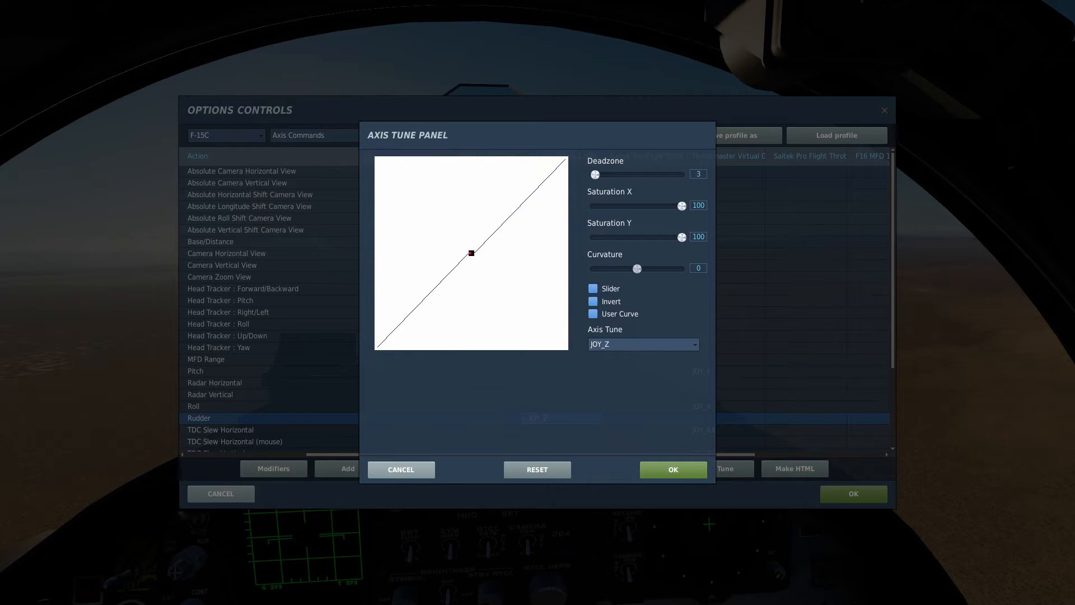
Raise rudder curvature to 25 with deadzone 3 and confirm the tuning.
drag(635, 269, 640, 268)
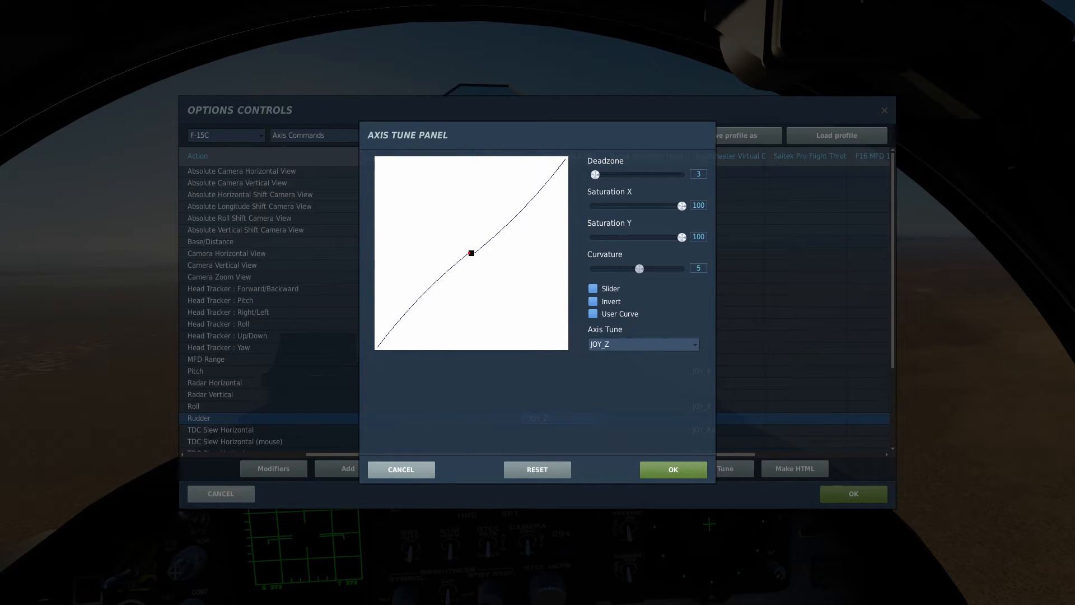
drag(639, 269, 648, 269)
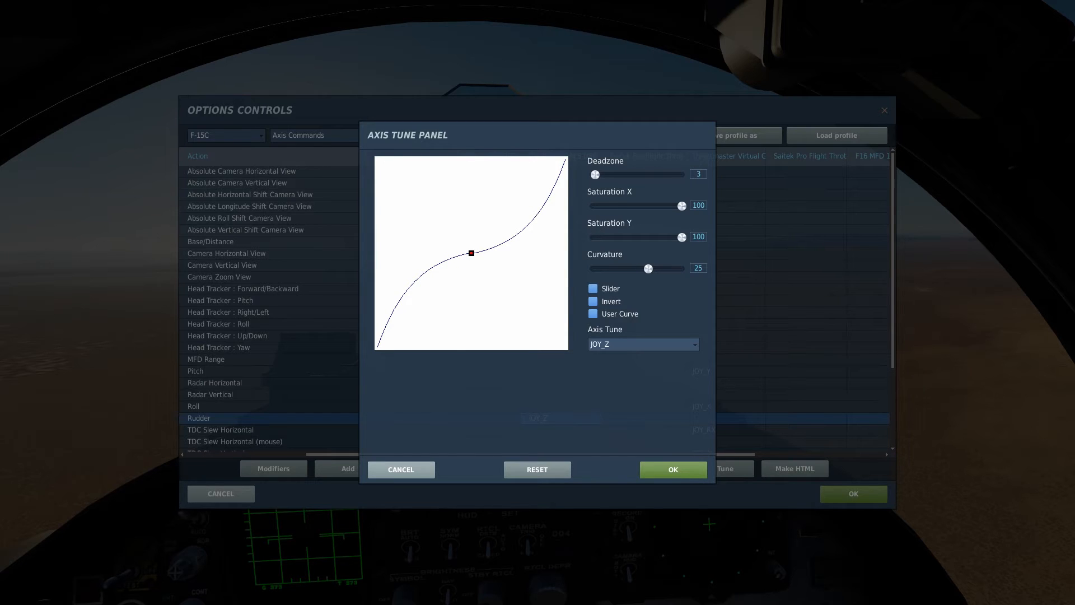
drag(471, 252, 565, 253)
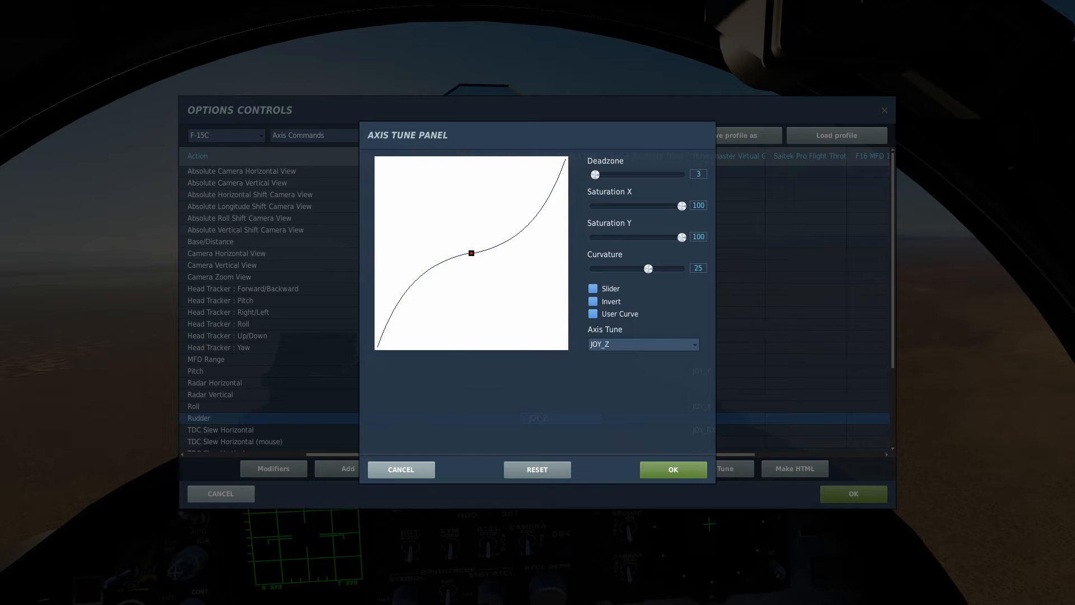
drag(471, 253, 481, 253)
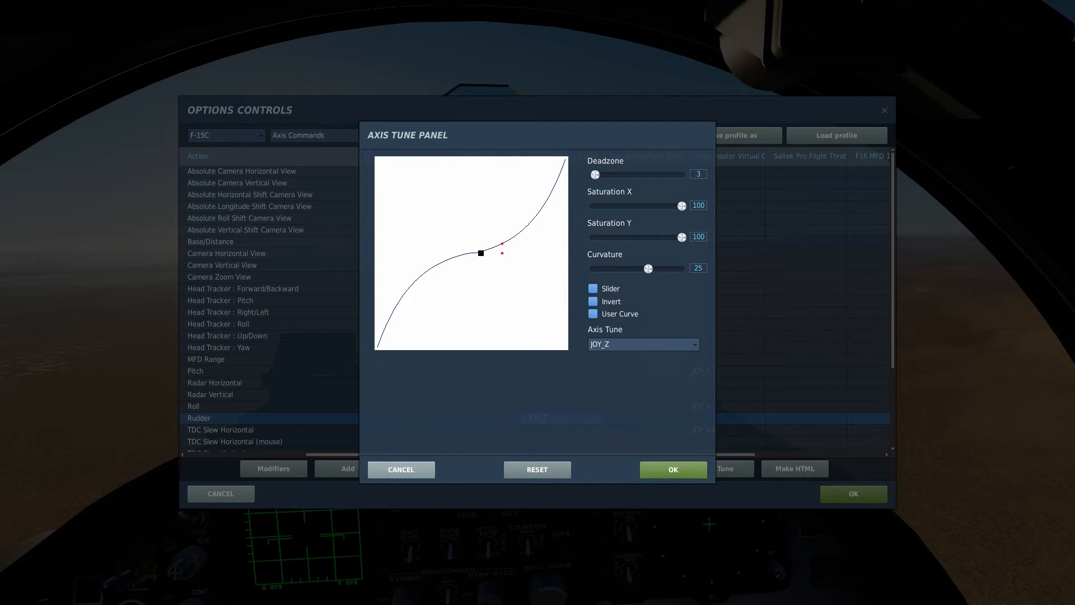
drag(480, 253, 491, 251)
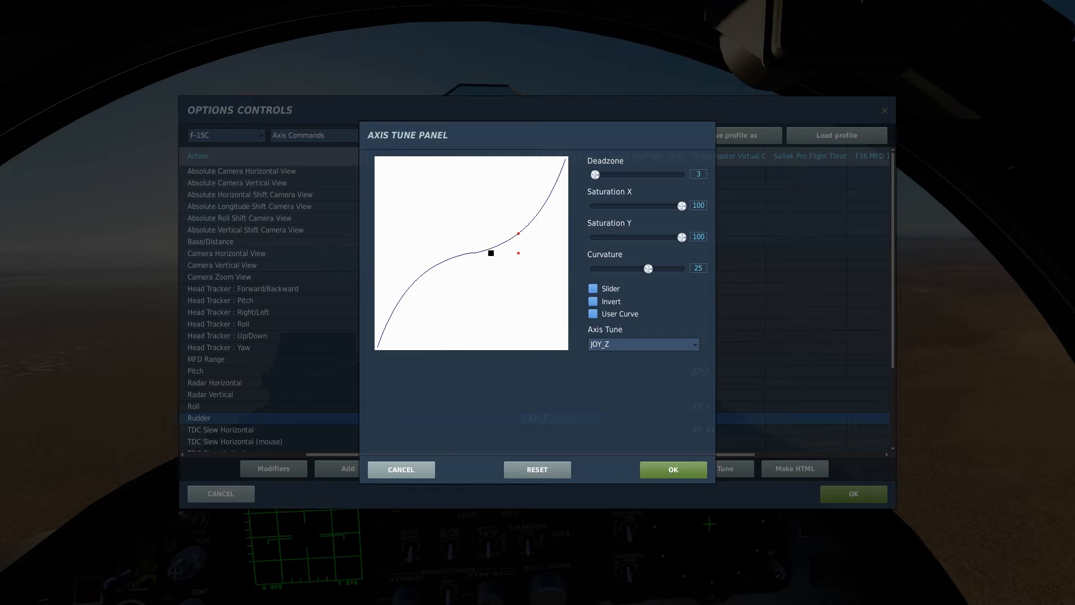
drag(491, 253, 535, 253)
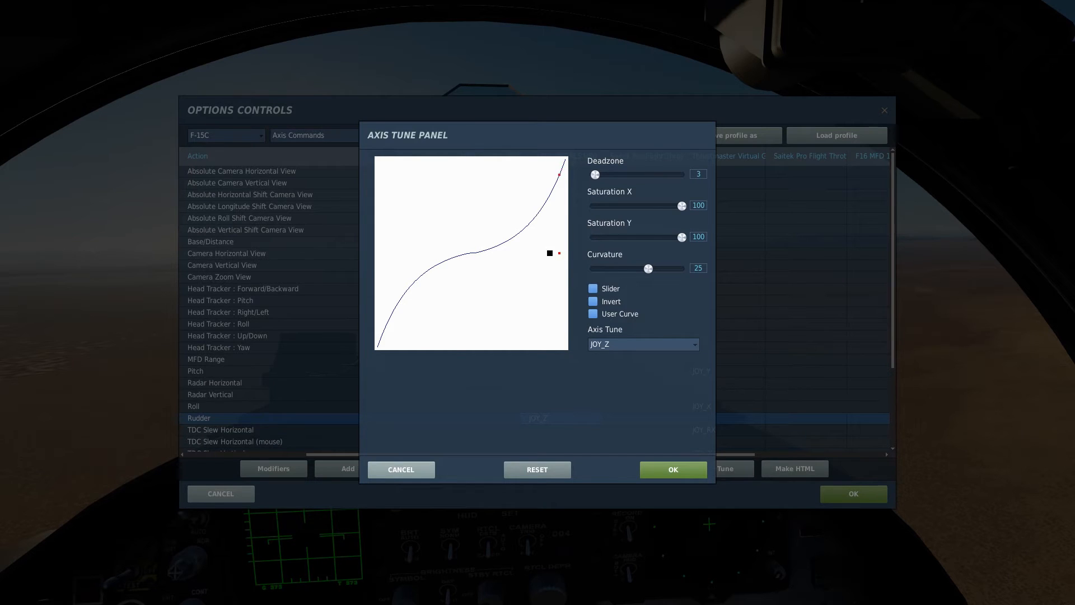
drag(549, 253, 474, 253)
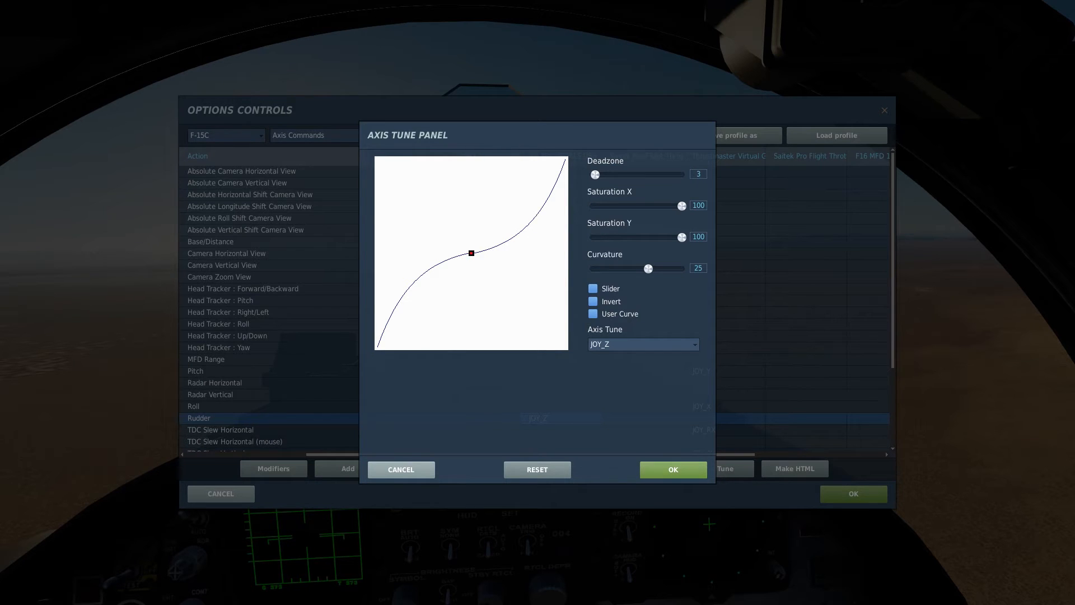
click(673, 469)
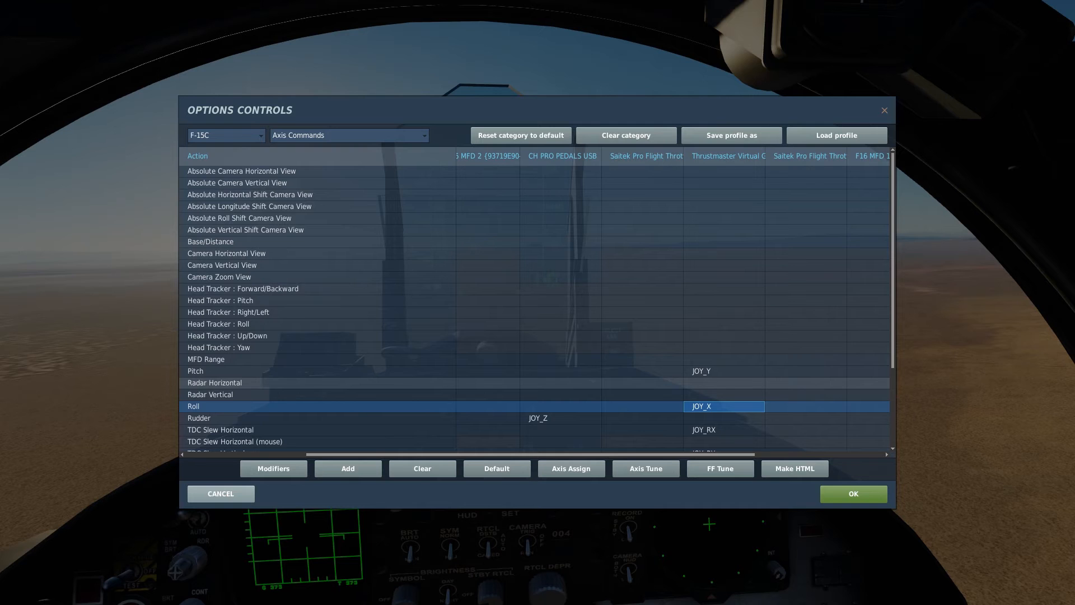
Open Axis Tune for the Pitch axis, showing deadzone 2 and curvature 0.
click(645, 468)
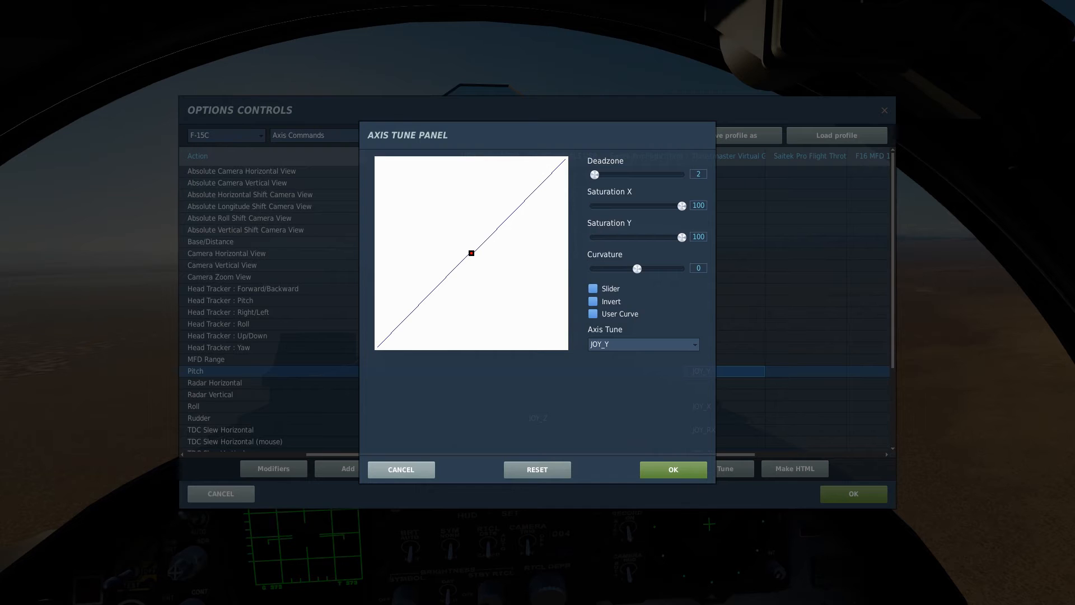
Raise the pitch axis curvature to about 15 for an S-shaped response.
drag(636, 268, 640, 268)
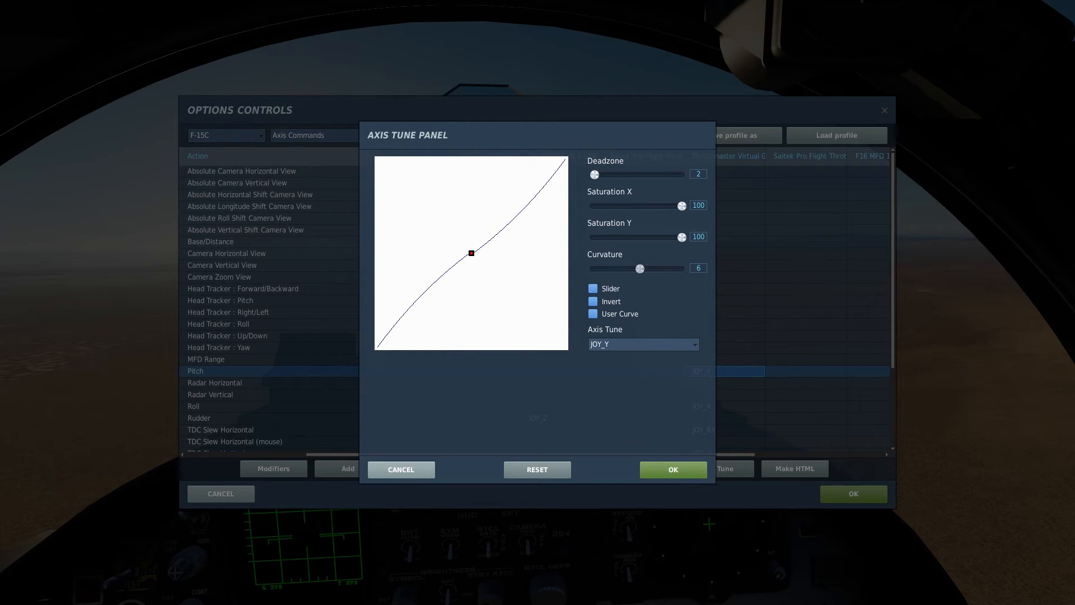
drag(639, 269, 643, 268)
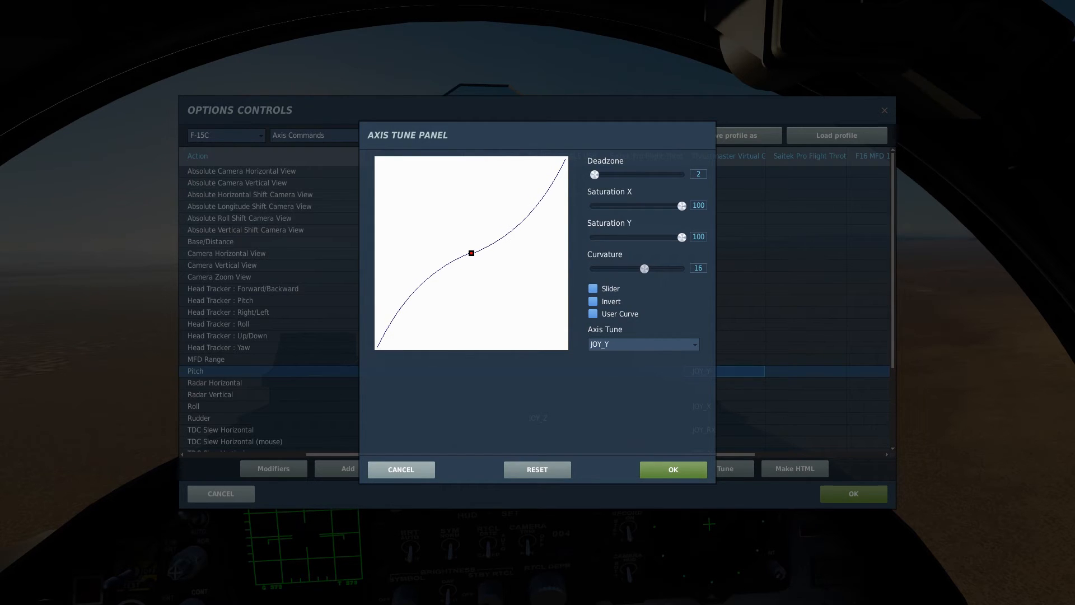
drag(644, 269, 637, 268)
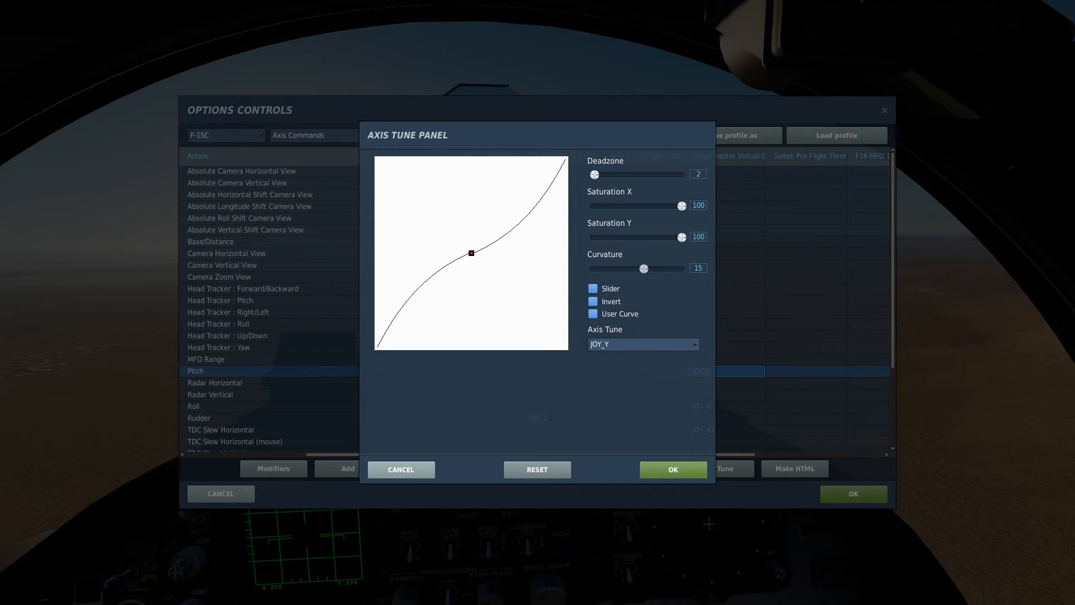
Try pitch curvature -20, return it to 15, and confirm the pitch tuning.
drag(642, 268, 627, 268)
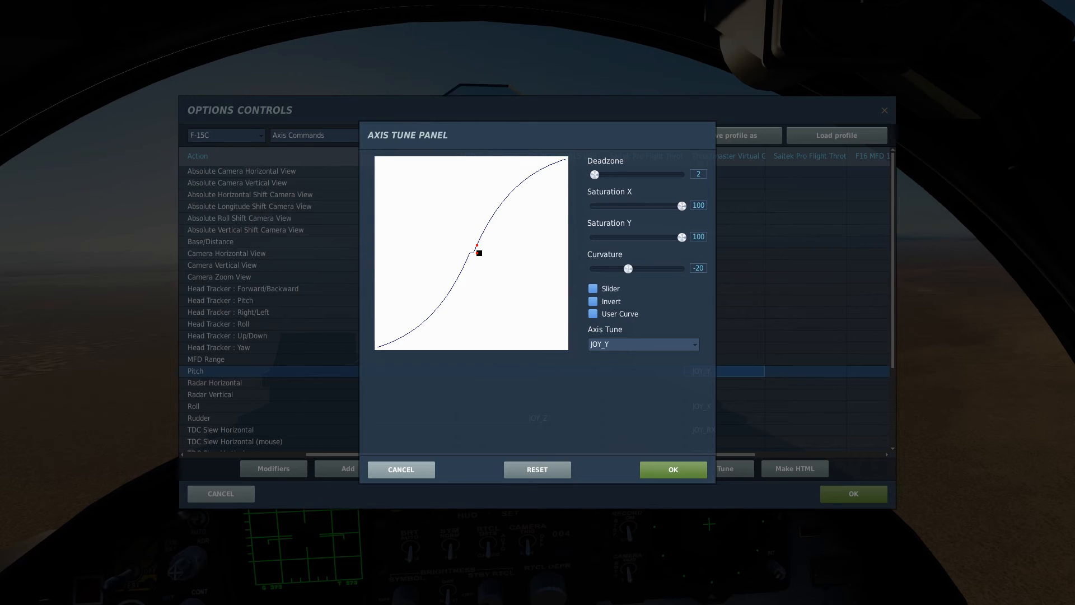
drag(479, 253, 520, 253)
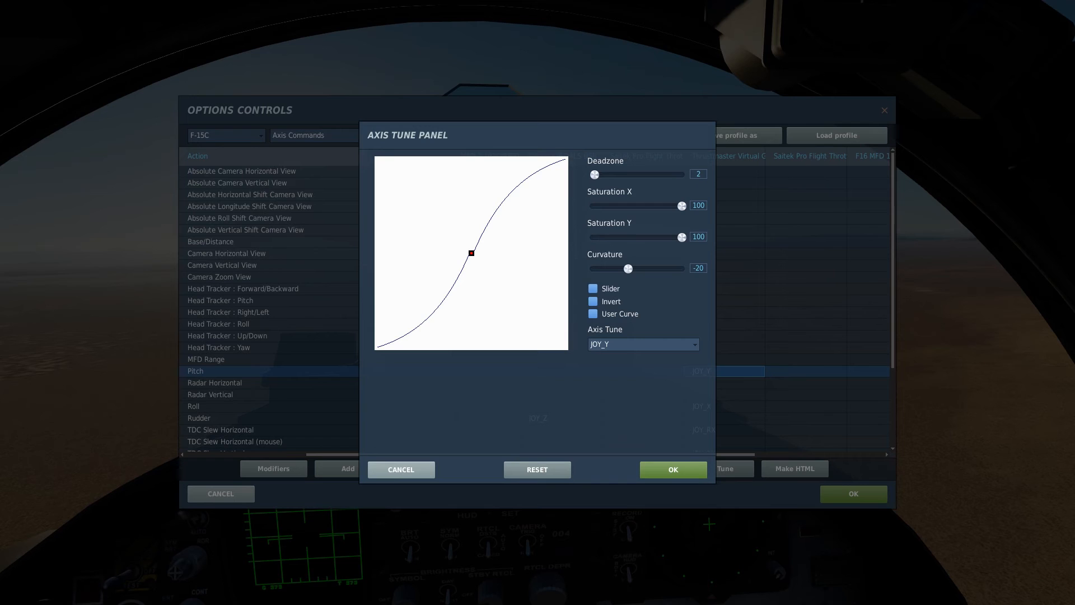
drag(628, 269, 638, 268)
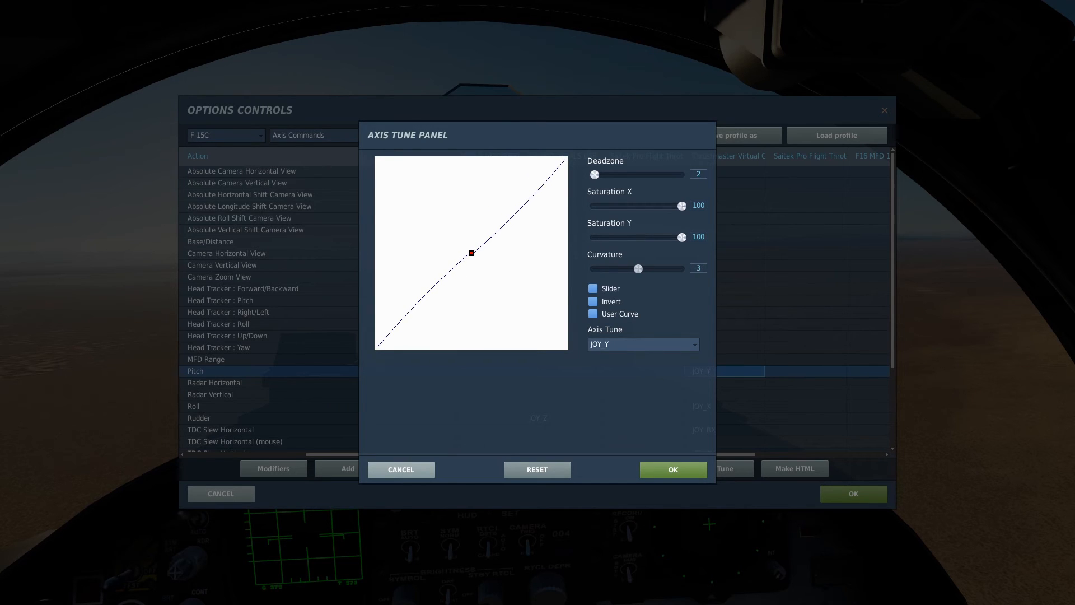
drag(638, 268, 643, 268)
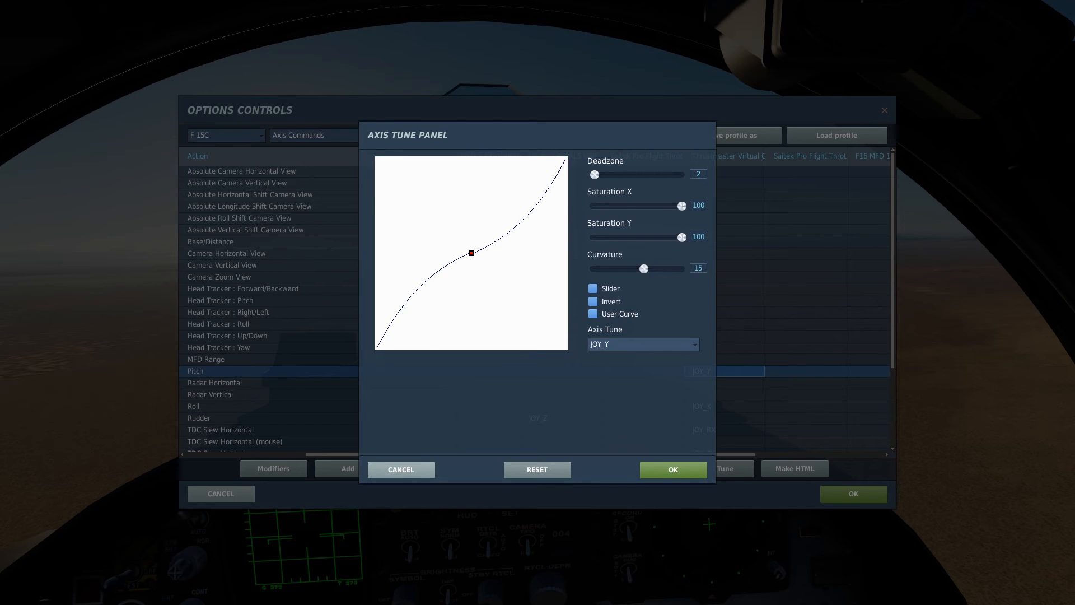
click(673, 469)
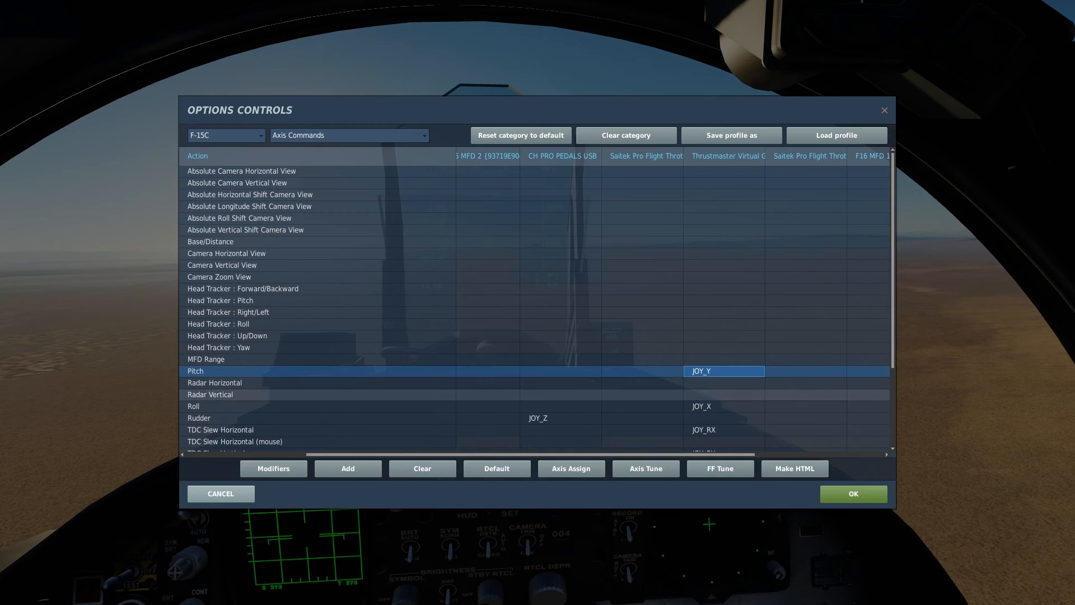
Tune the Roll axis to curvature 15 and confirm, leaving the controls settings.
click(645, 469)
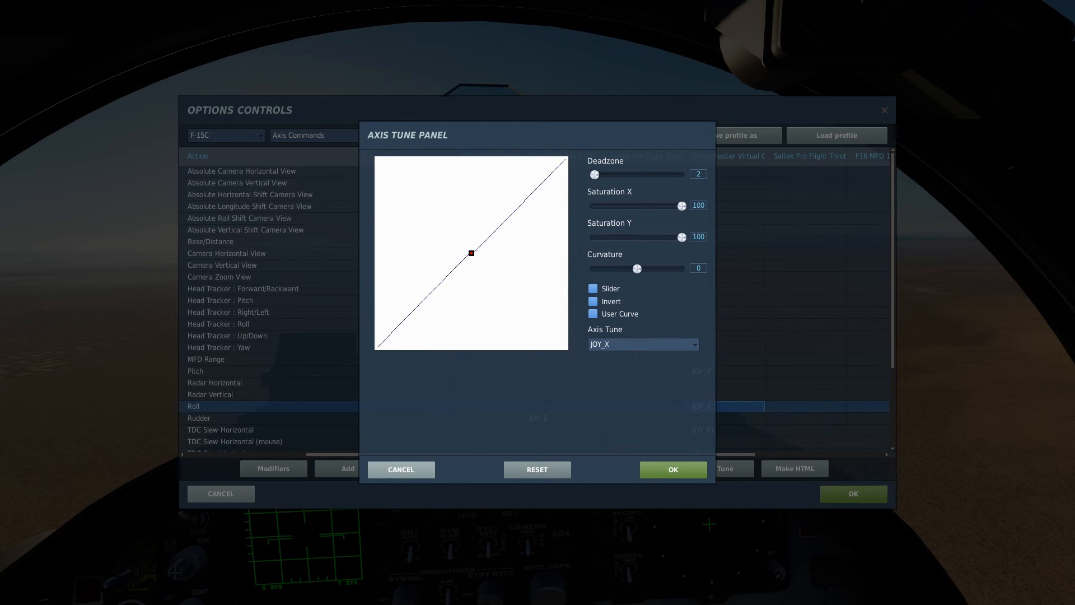
drag(636, 268, 645, 269)
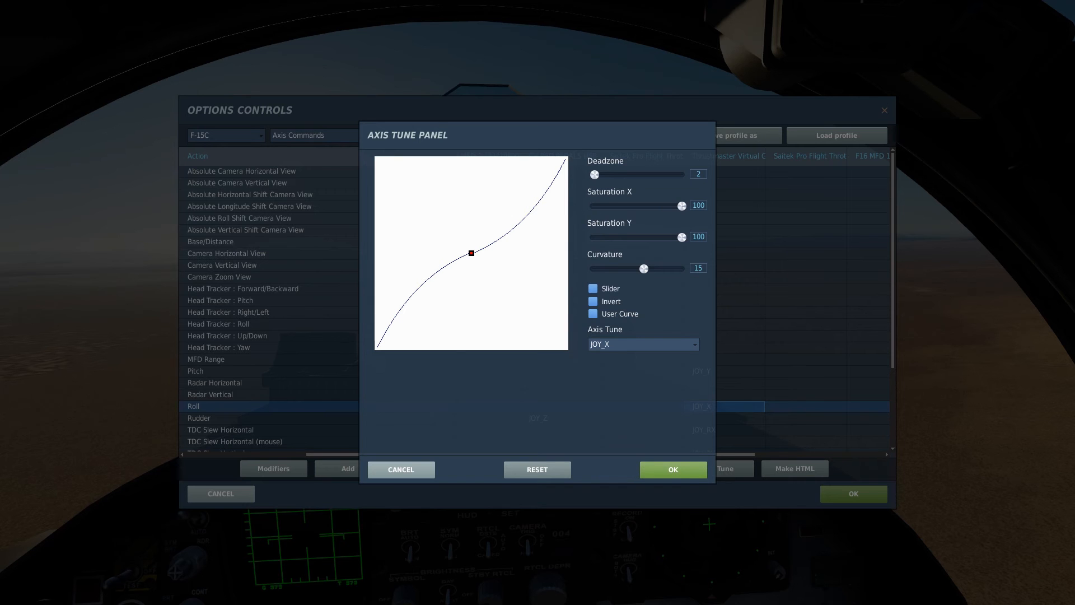
click(673, 469)
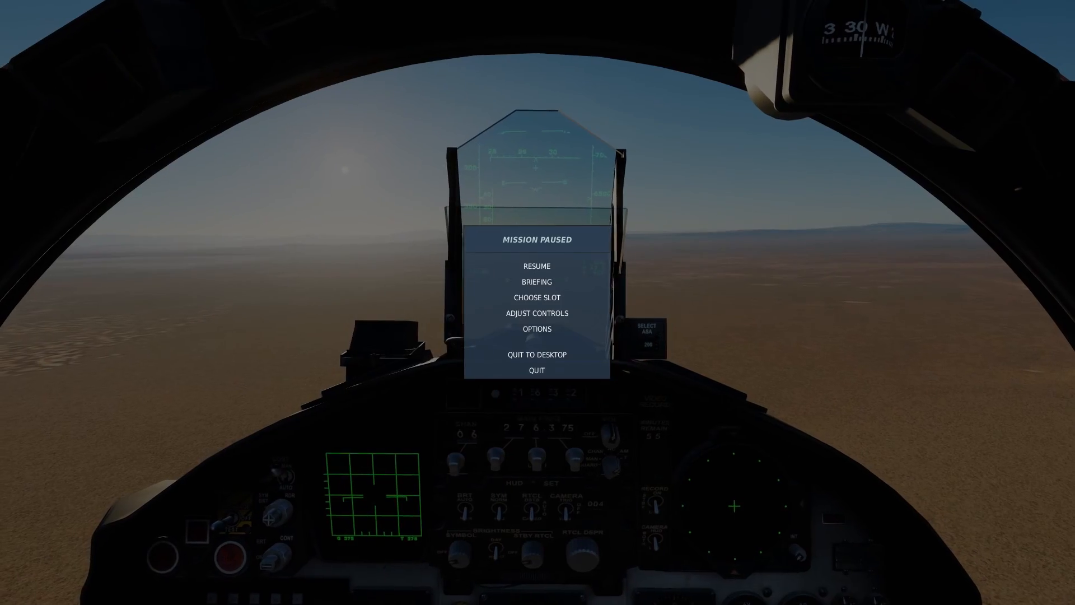
Go through Briefing and Choose Slot to take the F-15C Eagle AIR slot.
click(537, 282)
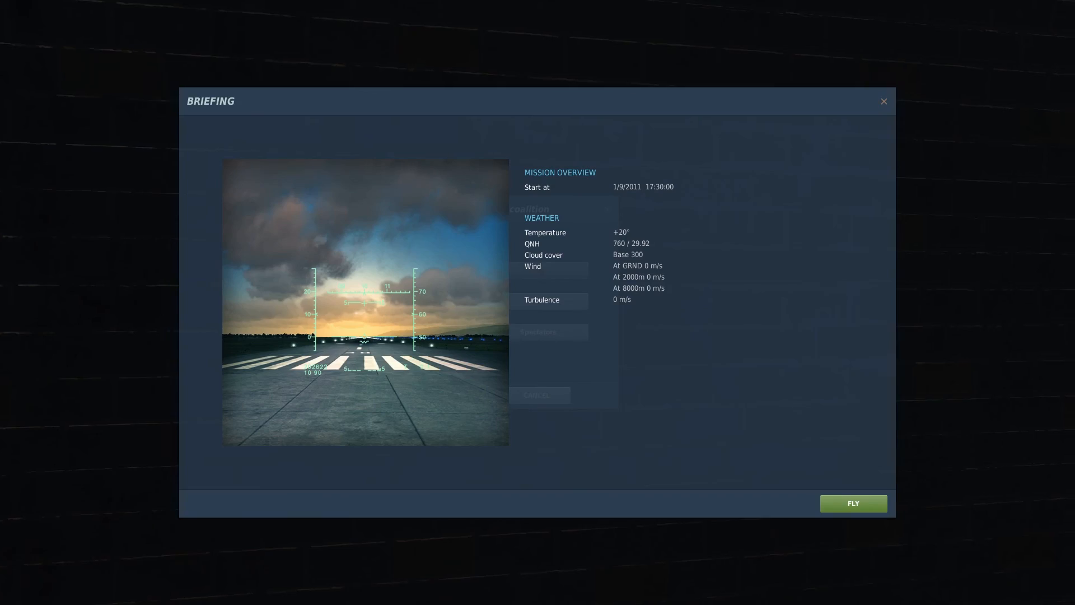
click(853, 503)
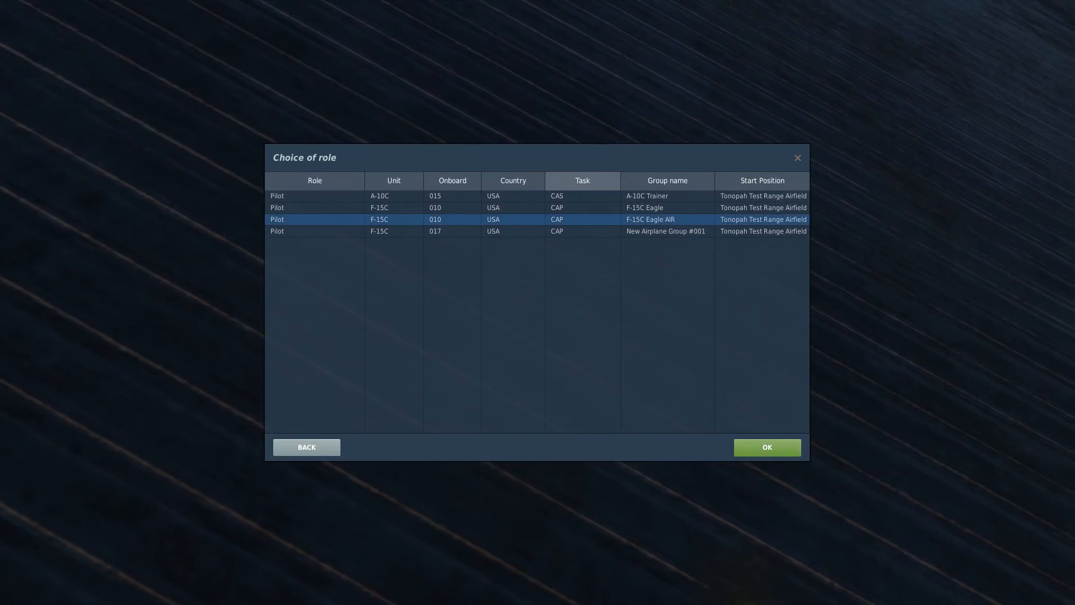
click(767, 448)
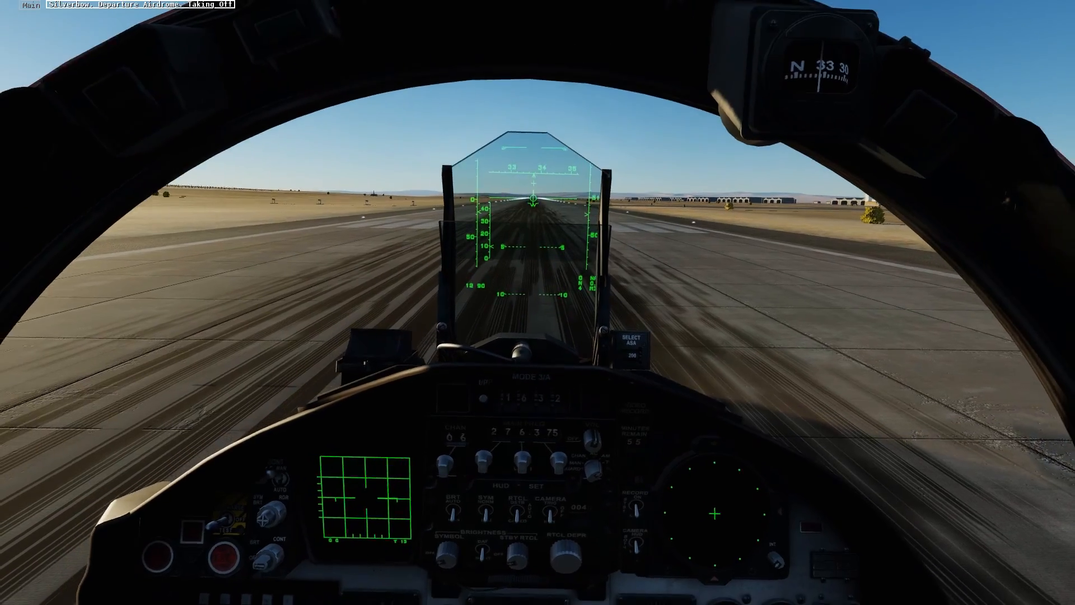